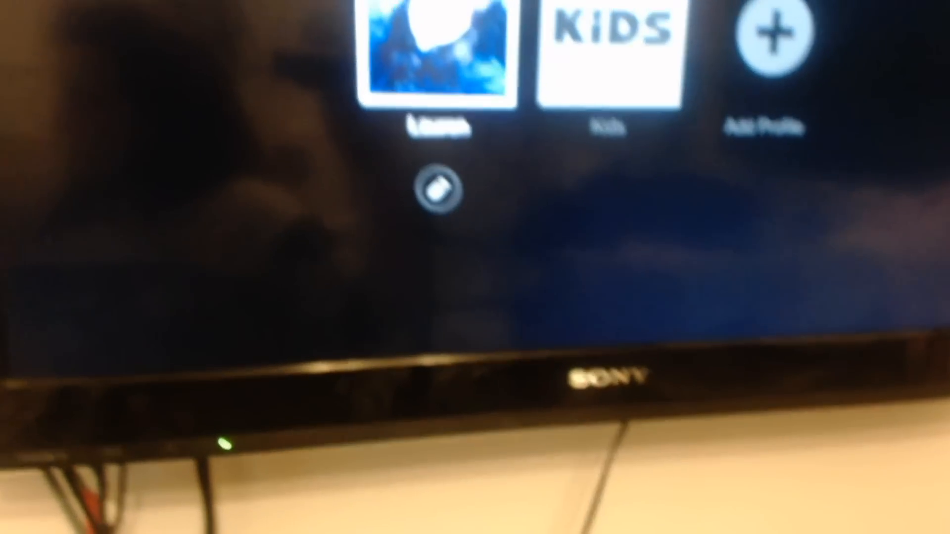
# - Enter the first profile and move down to the Popular on Netflix row
pyautogui.click(442, 63)
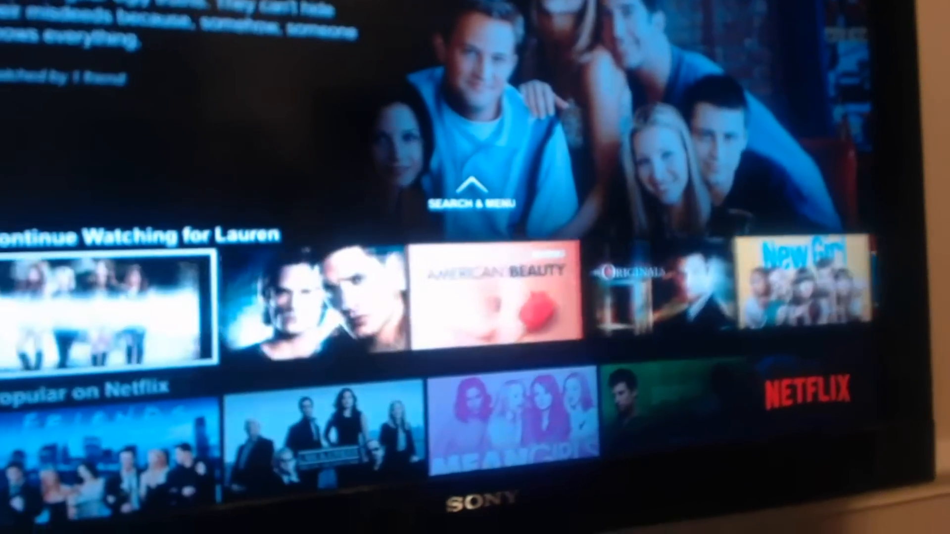
pyautogui.scroll(-3)
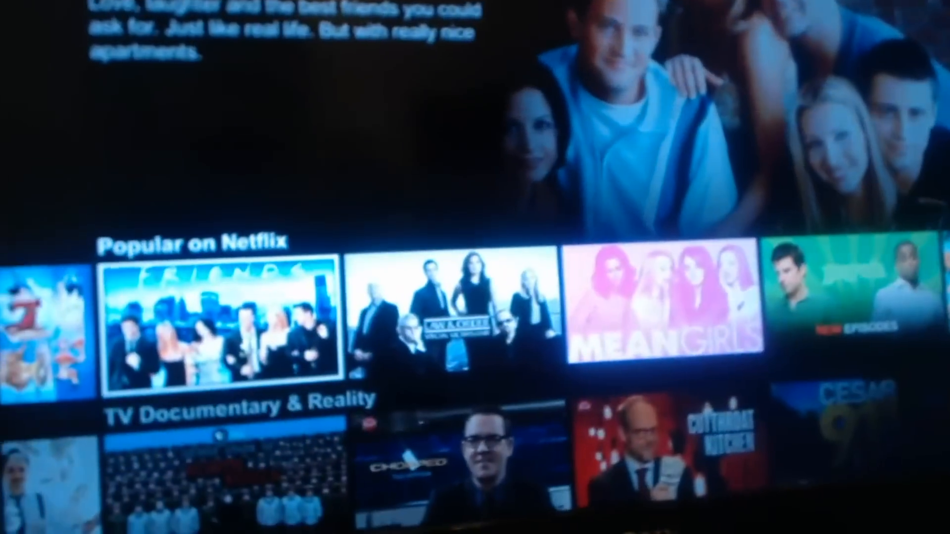